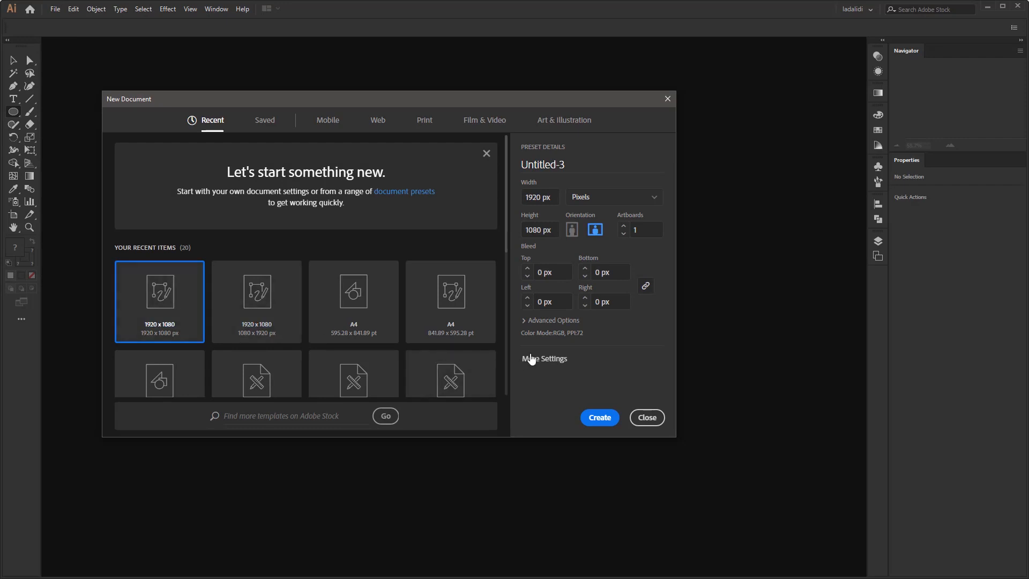
# Create a 1920 × 1080 px document with RGB Color mode from Advanced Options
pyautogui.click(550, 320)
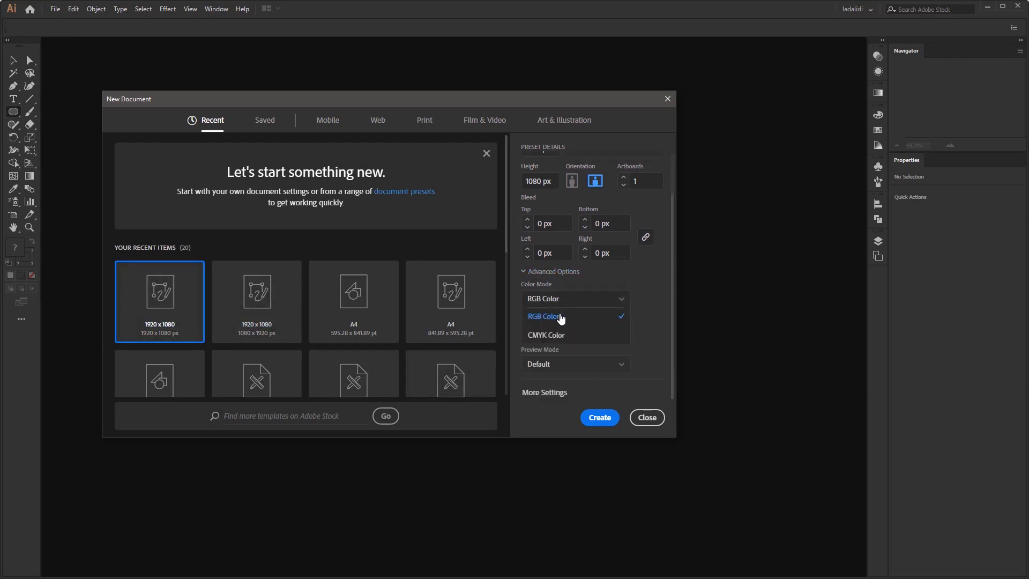
pyautogui.click(543, 315)
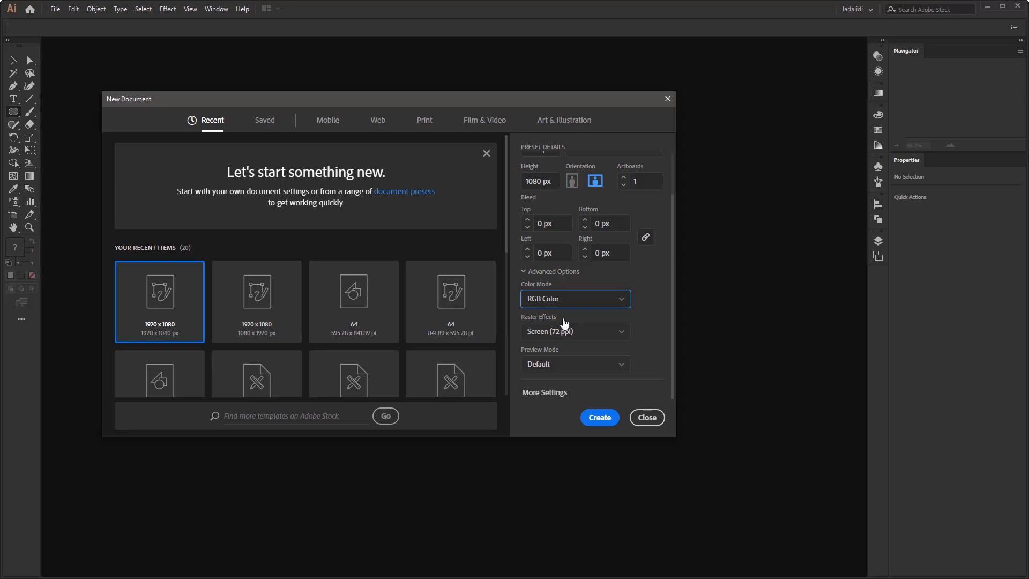
pyautogui.click(598, 417)
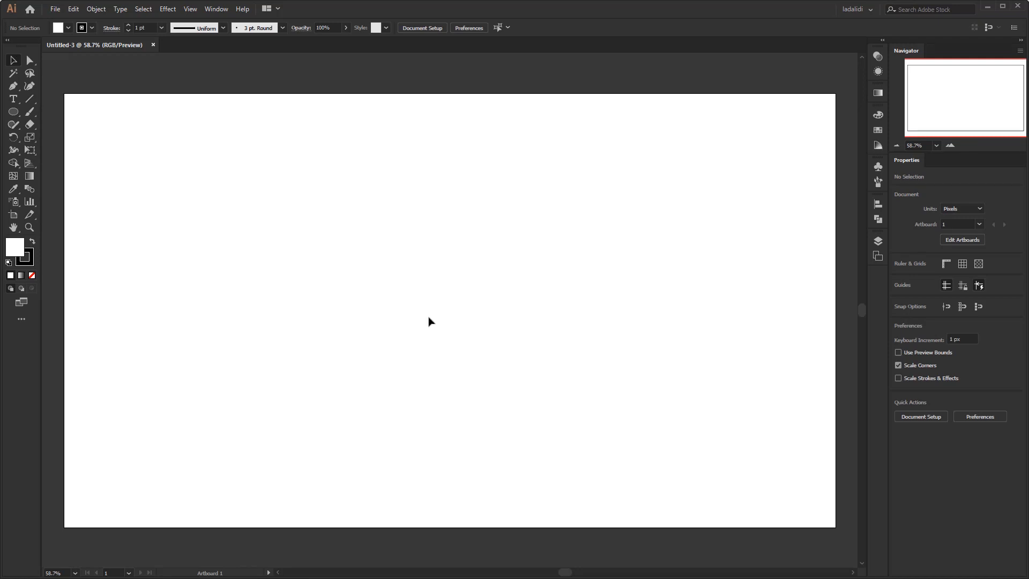
pyautogui.moveTo(317, 252)
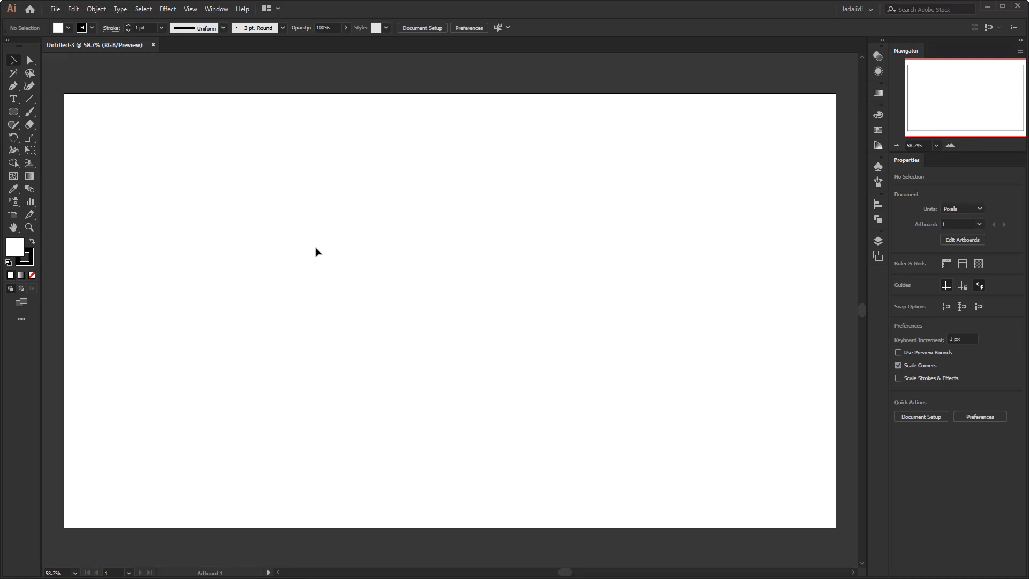
# Draw a large circle from the artboard centre with a white-to-black radial gradient
pyautogui.click(12, 111)
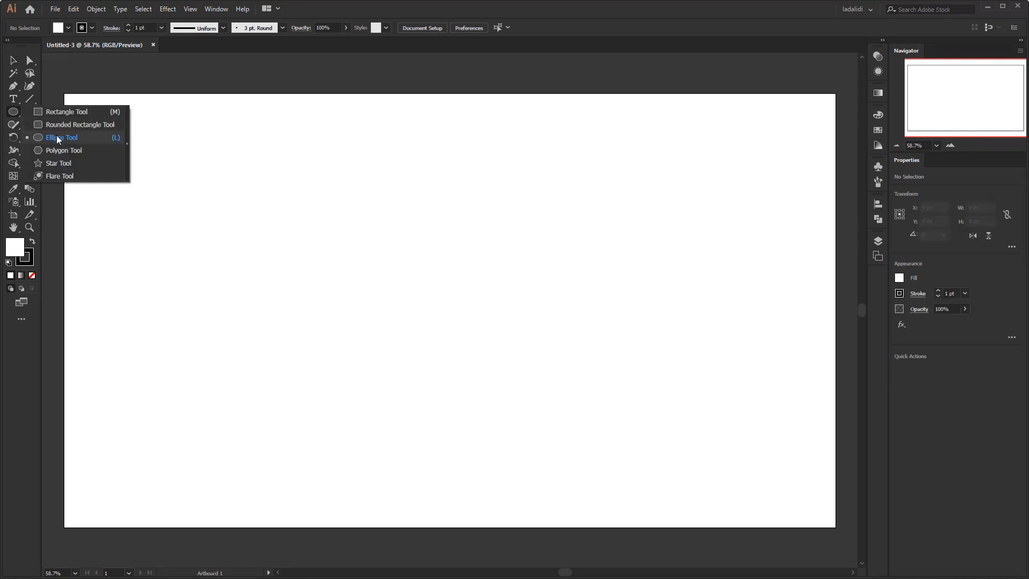
pyautogui.click(62, 137)
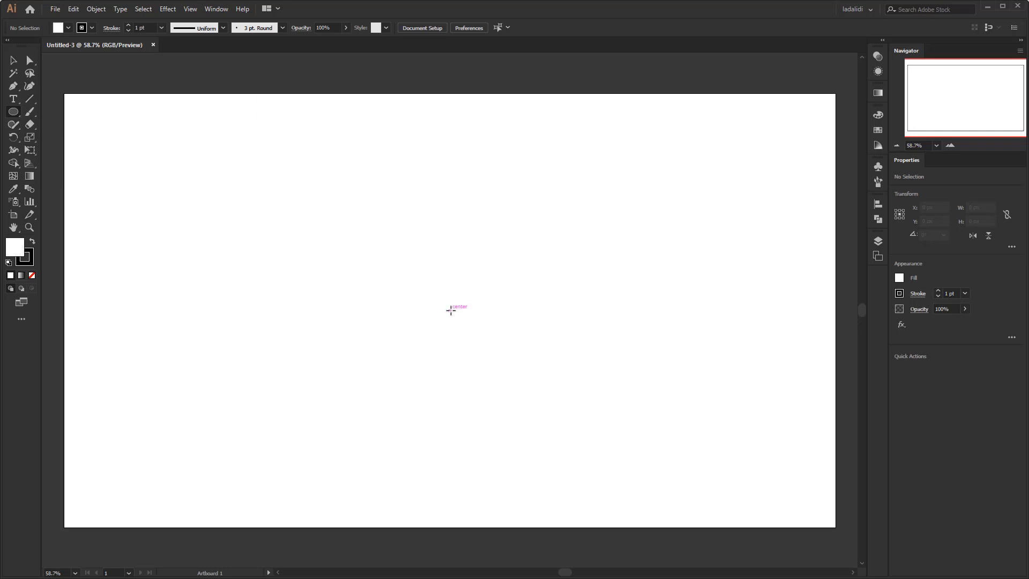
pyautogui.moveTo(450, 310); pyautogui.dragTo(639, 457)
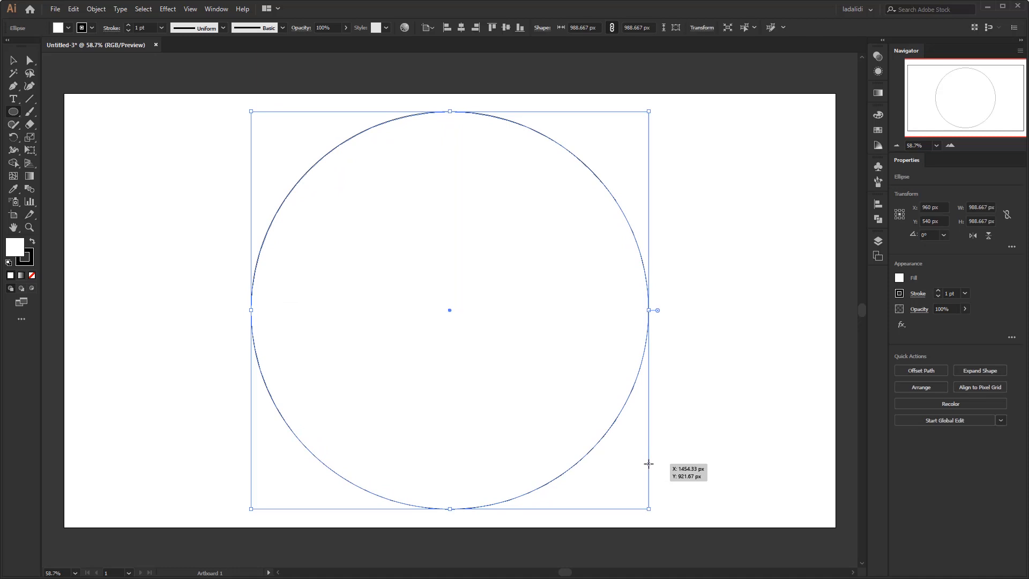
pyautogui.moveTo(648, 464)
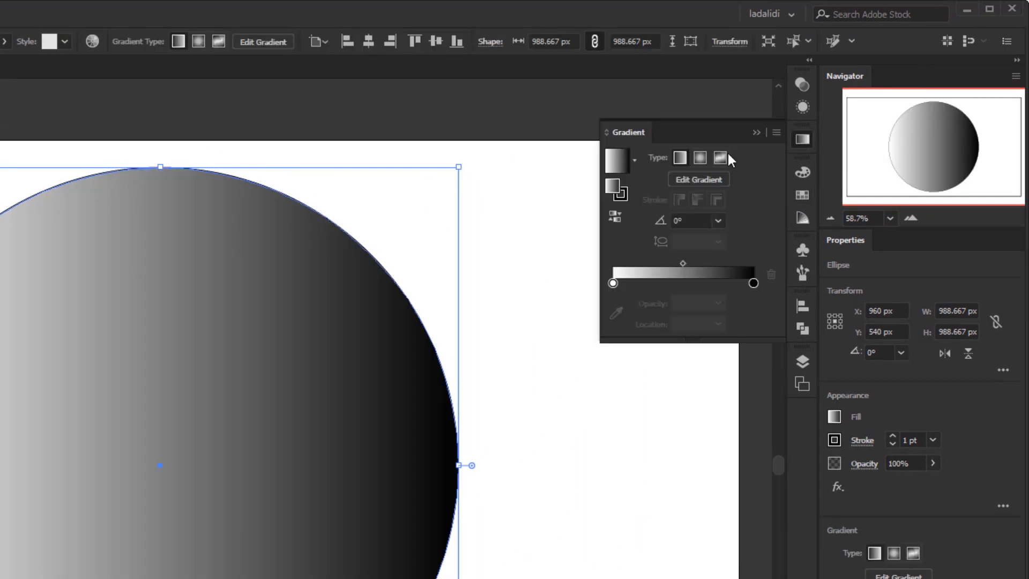
pyautogui.click(699, 158)
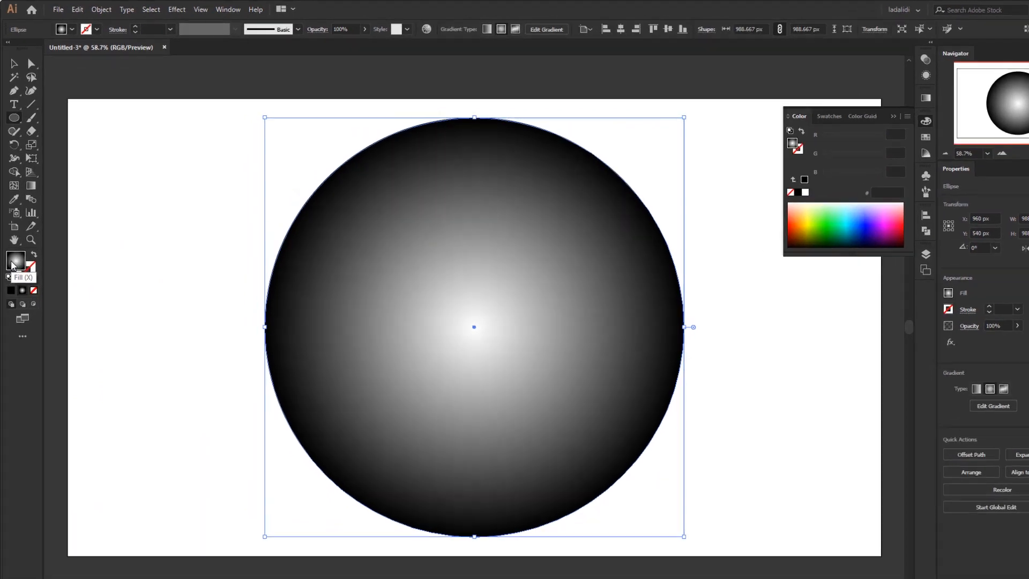
# Expand the circle's gradient to a Gradient Mesh and close the Color panel
pyautogui.click(101, 9)
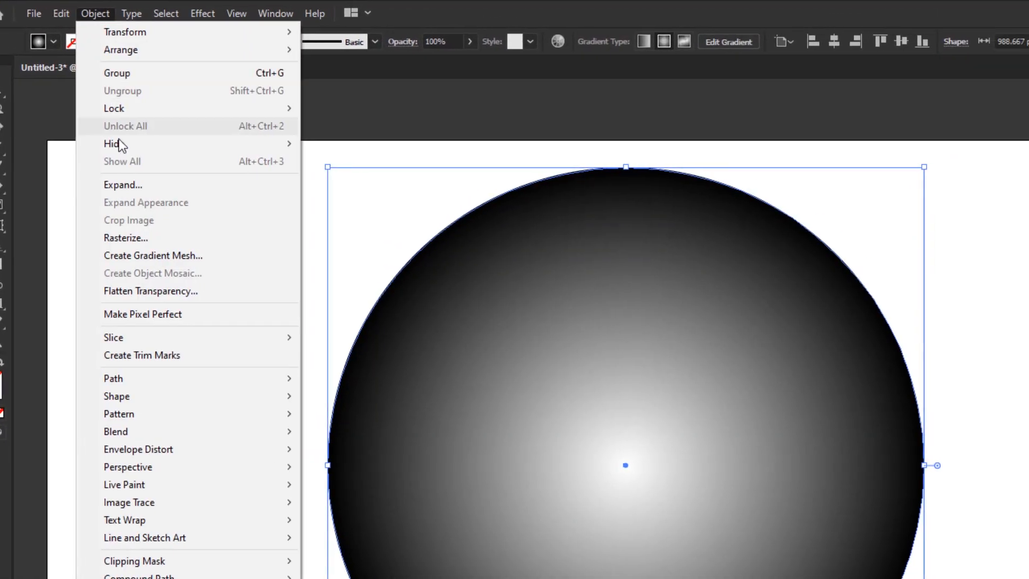
pyautogui.click(123, 184)
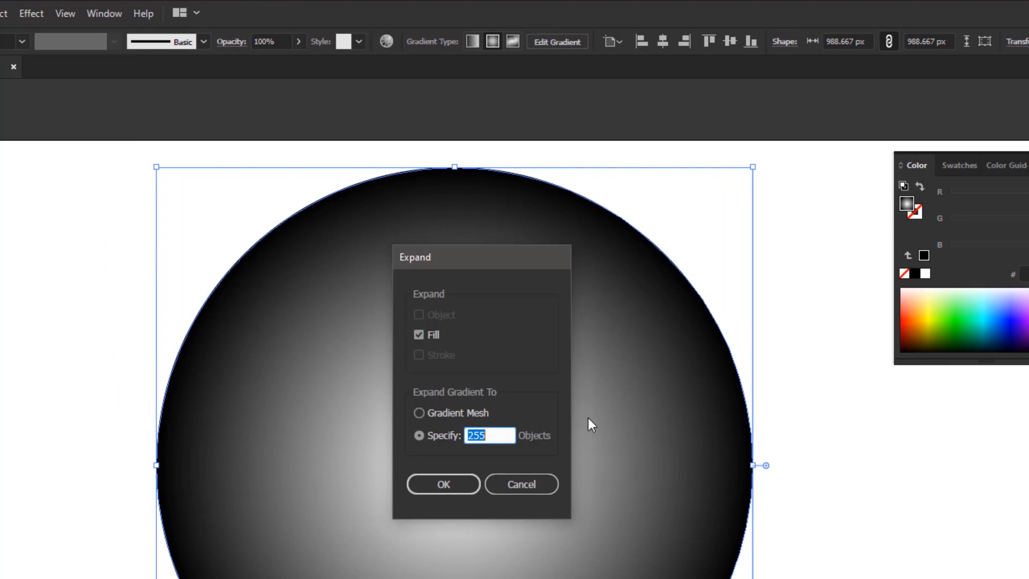
pyautogui.click(419, 412)
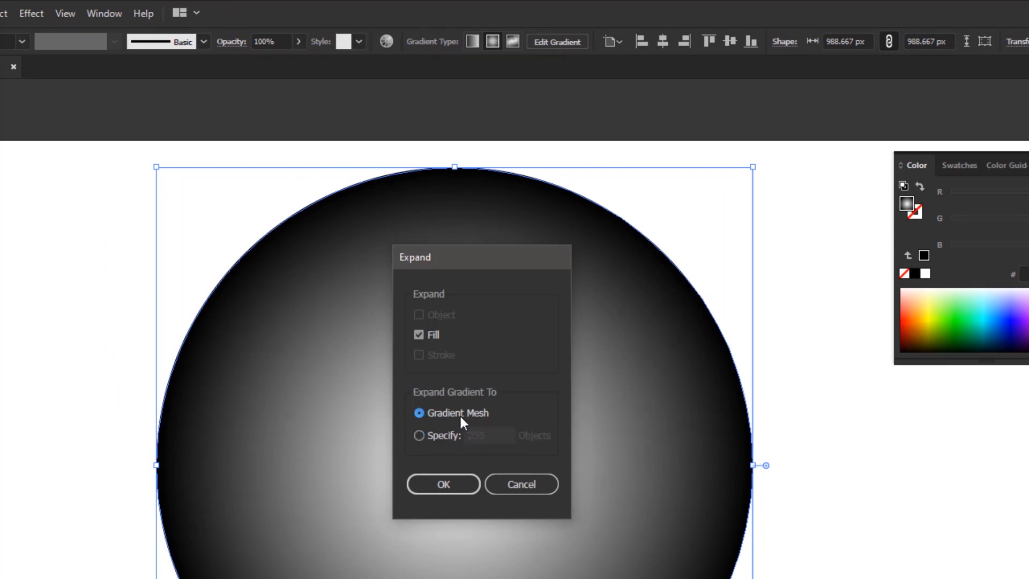
pyautogui.moveTo(446, 472)
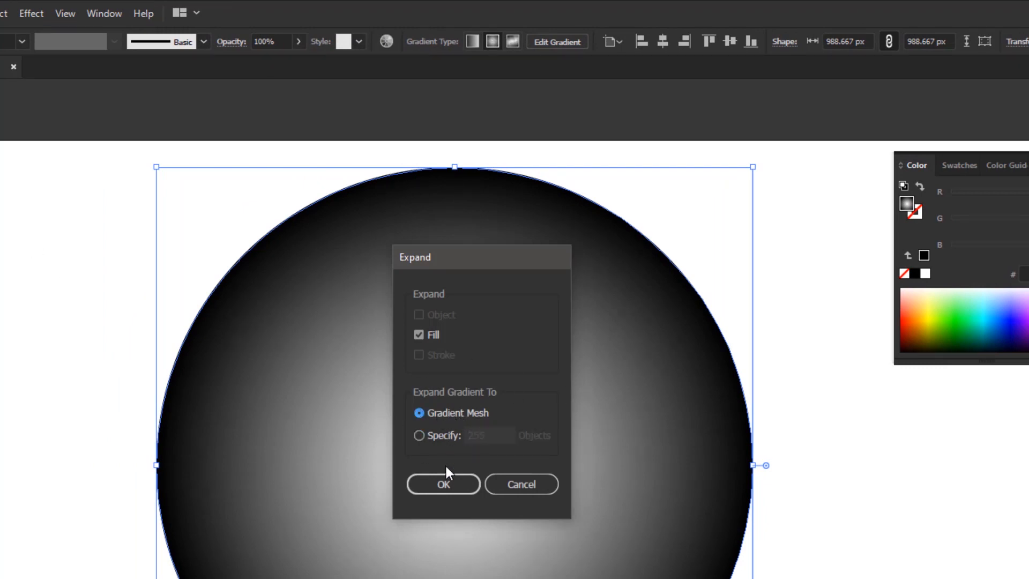
pyautogui.click(443, 484)
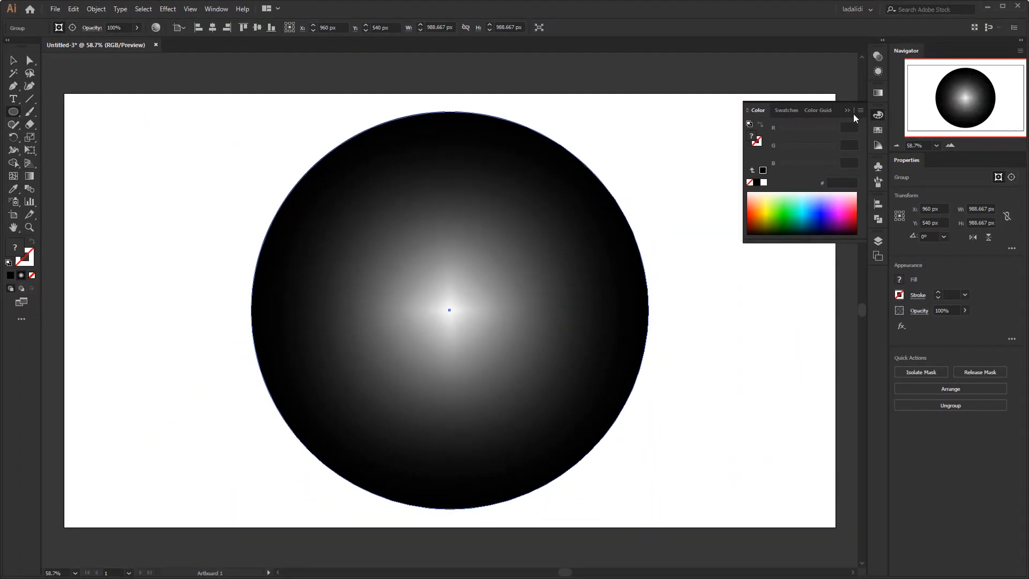
pyautogui.click(847, 110)
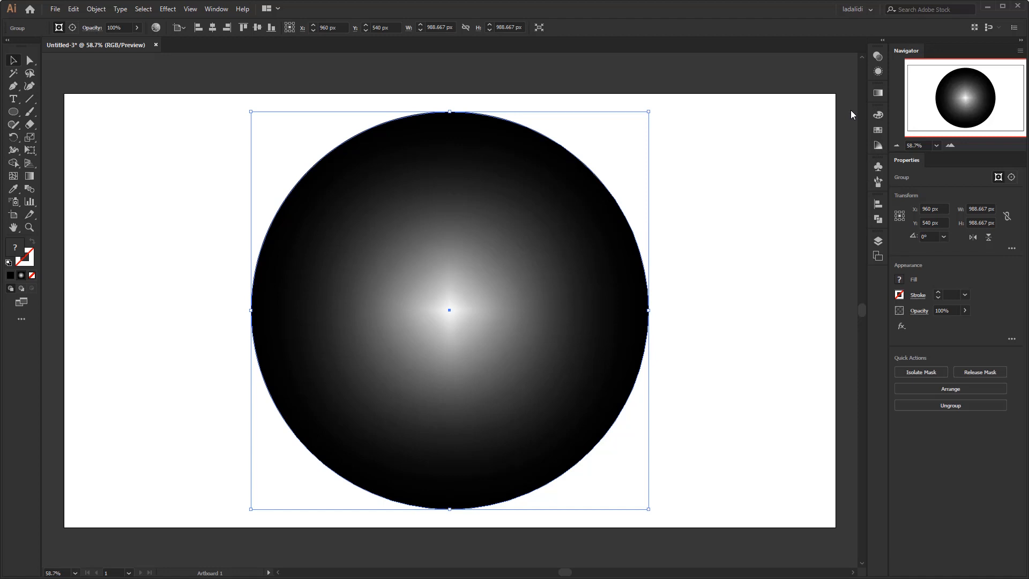
pyautogui.moveTo(269, 172)
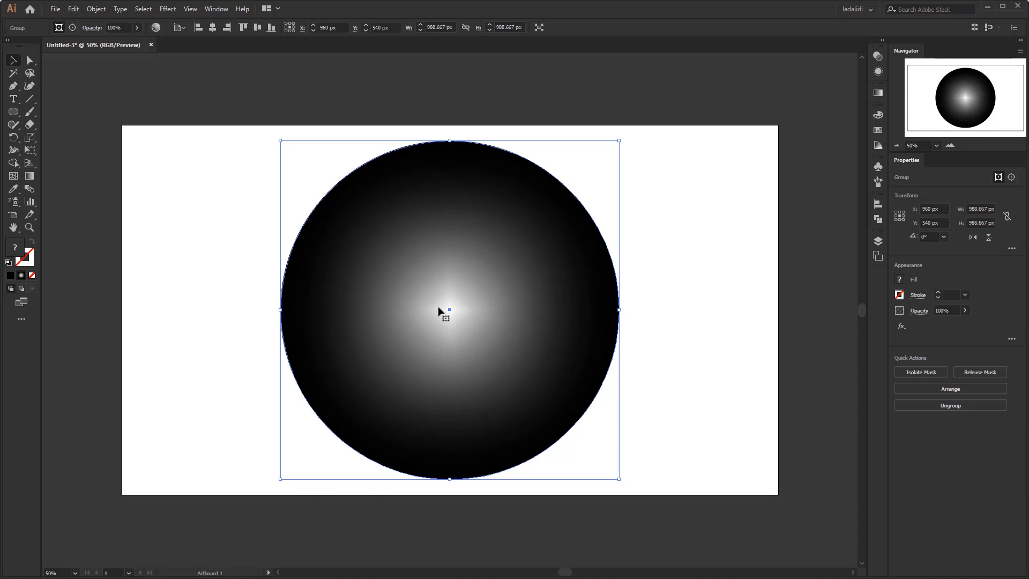
# Inspect the mesh in Outline view, then ungroup it from its clipping circle
pyautogui.click(189, 8)
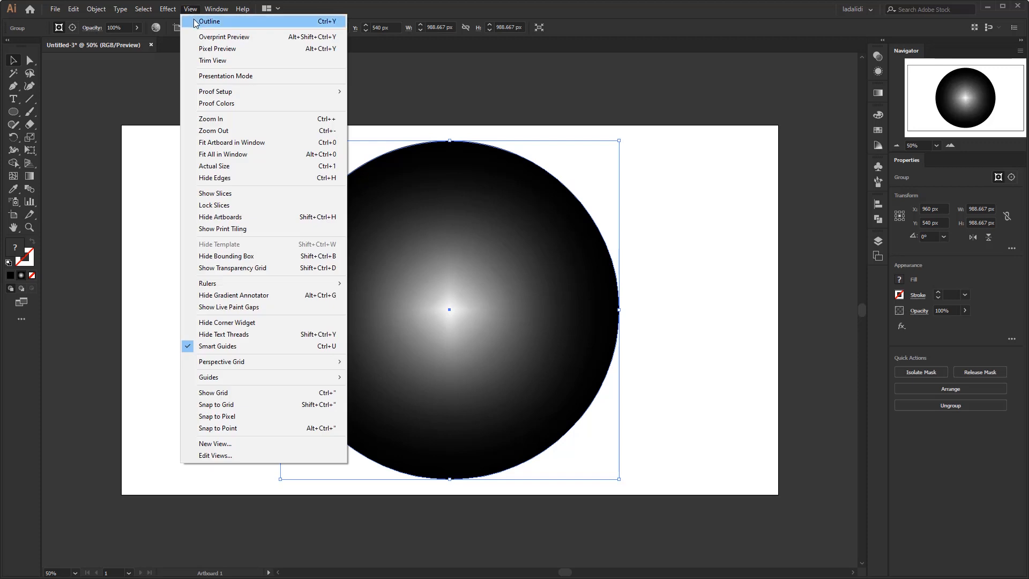
pyautogui.click(209, 21)
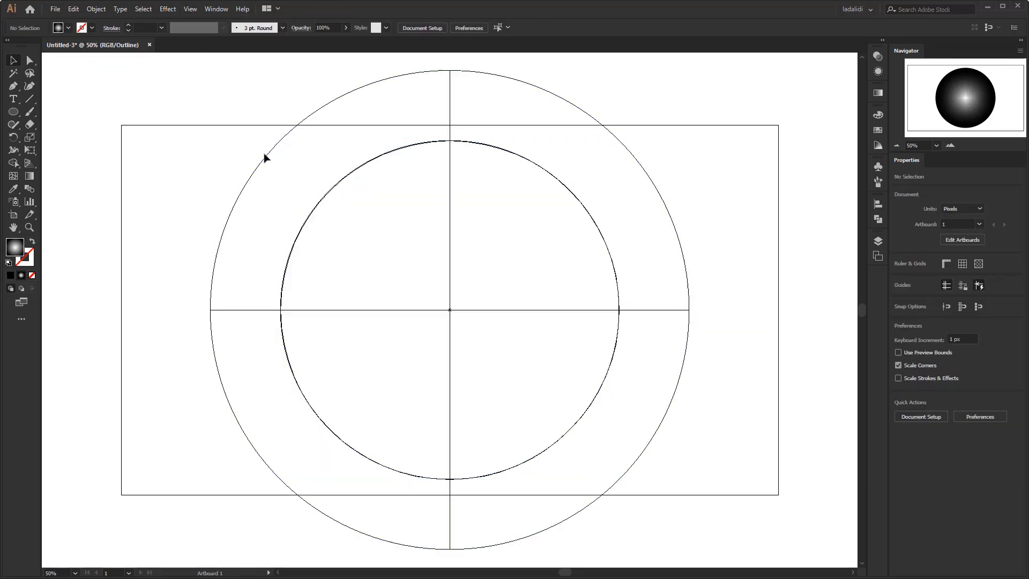
pyautogui.moveTo(148, 125)
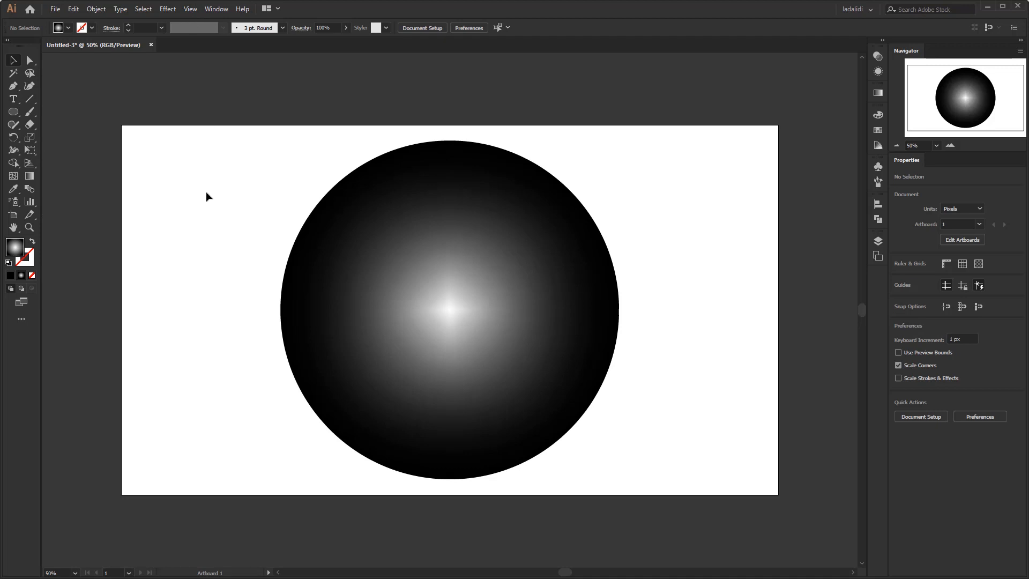
pyautogui.click(432, 261)
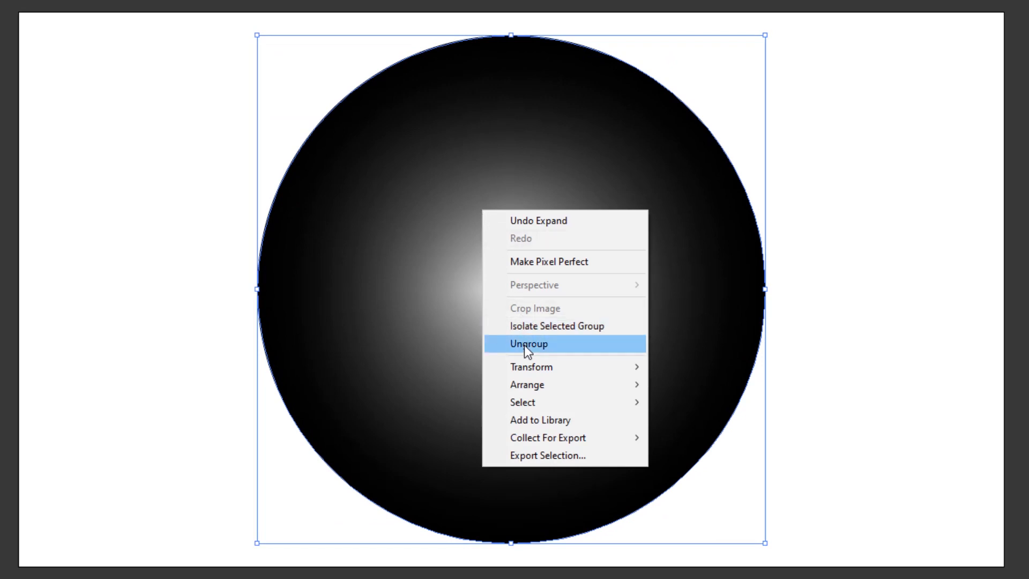
pyautogui.click(528, 343)
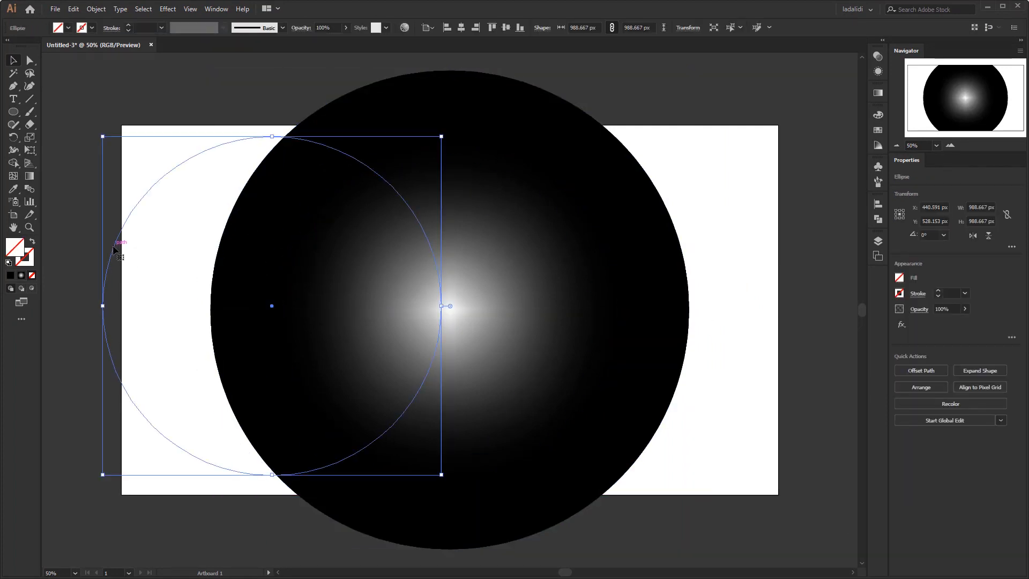
# Reposition a rim mesh point and color mesh points gray from the Swatches panel
pyautogui.click(158, 167)
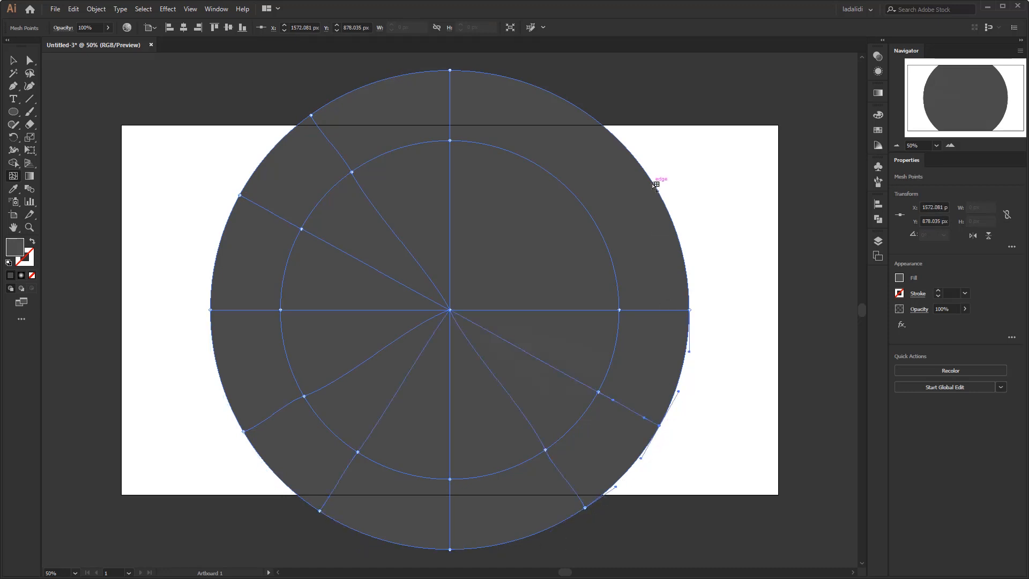
pyautogui.moveTo(653, 185); pyautogui.dragTo(566, 102)
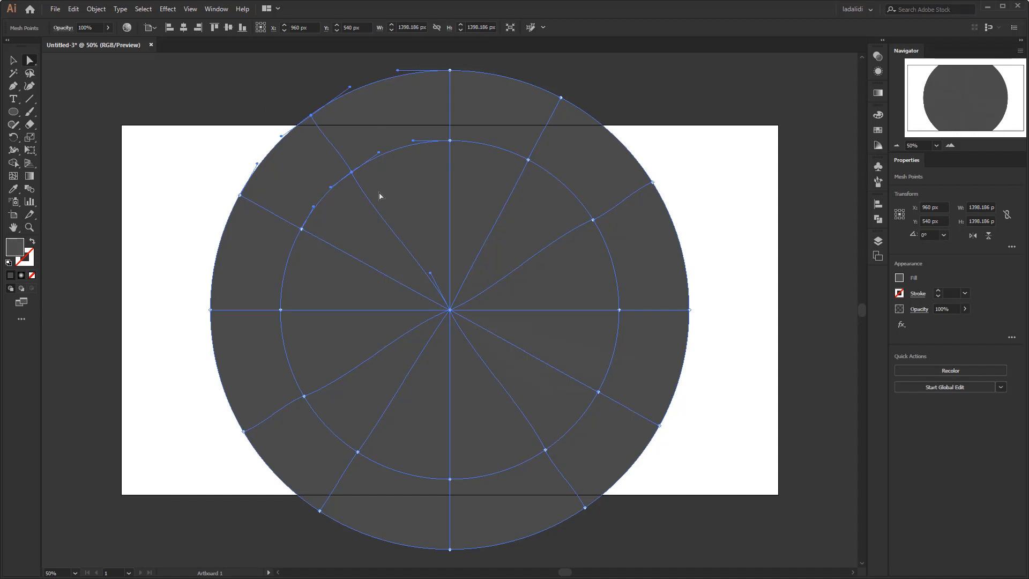
pyautogui.click(878, 131)
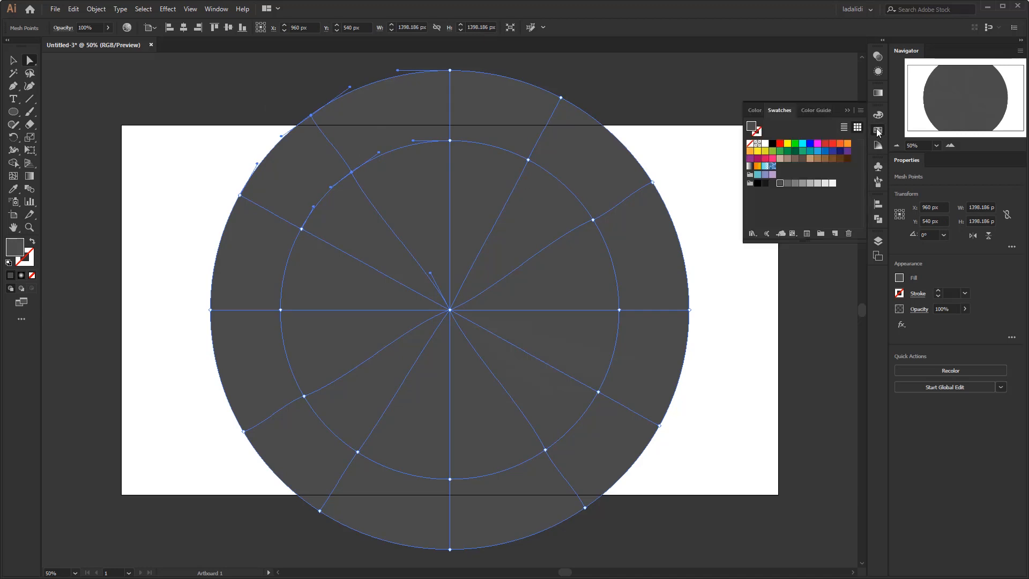
pyautogui.click(825, 182)
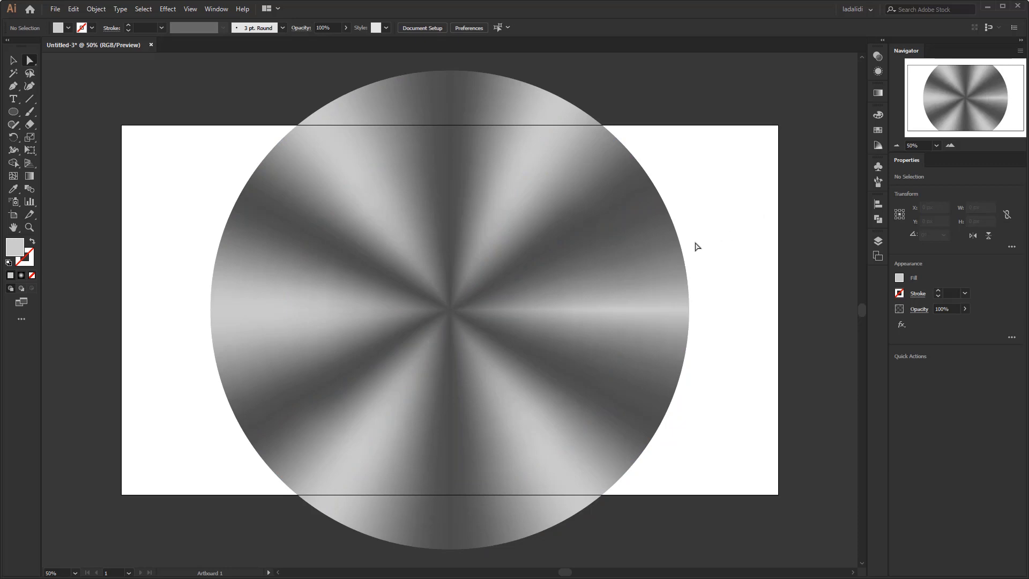
pyautogui.moveTo(39, 77)
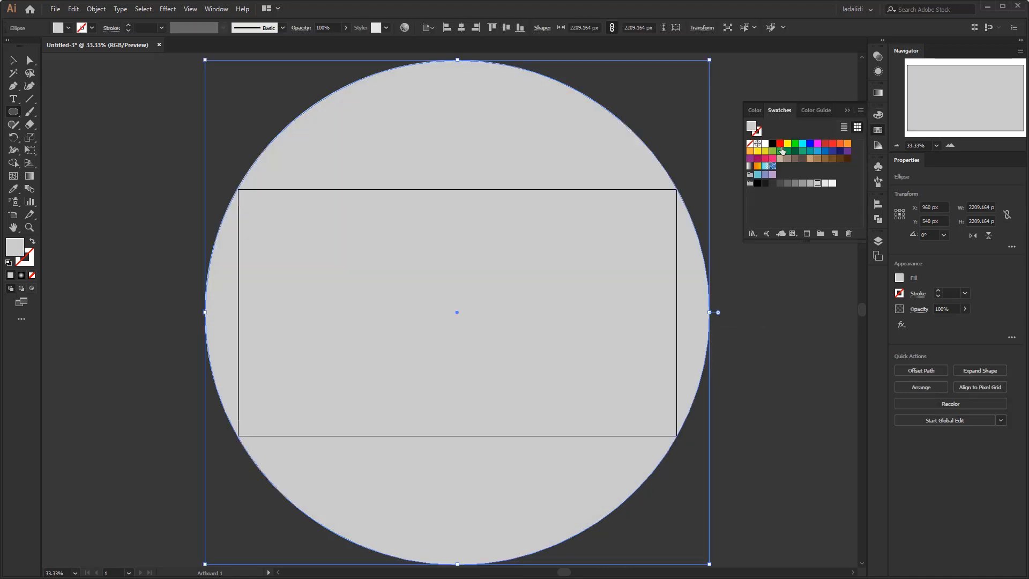
# Fill the new circle black and apply Stippled Grain, Intensity 0, Contrast 100
pyautogui.click(764, 144)
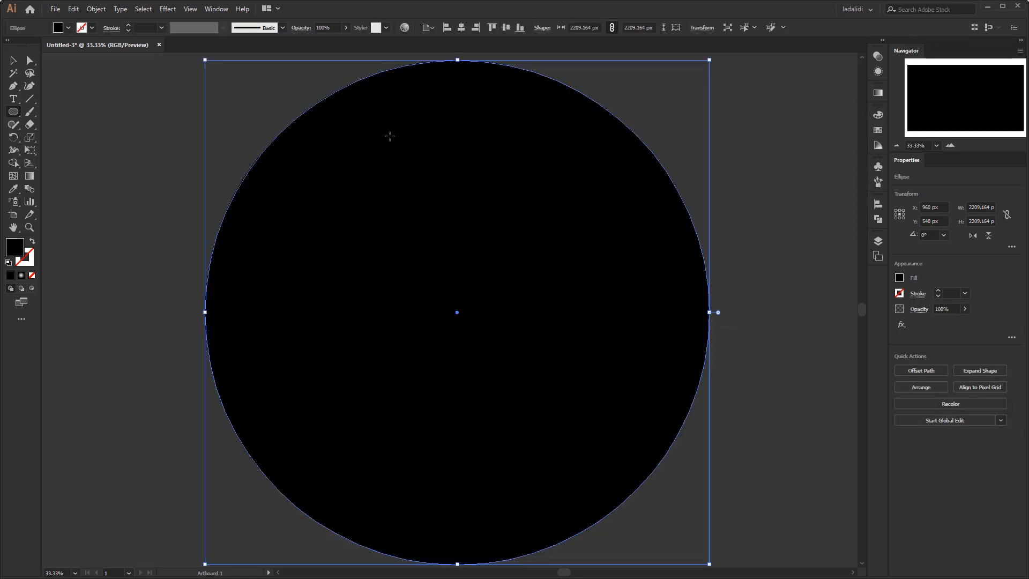
pyautogui.click(167, 9)
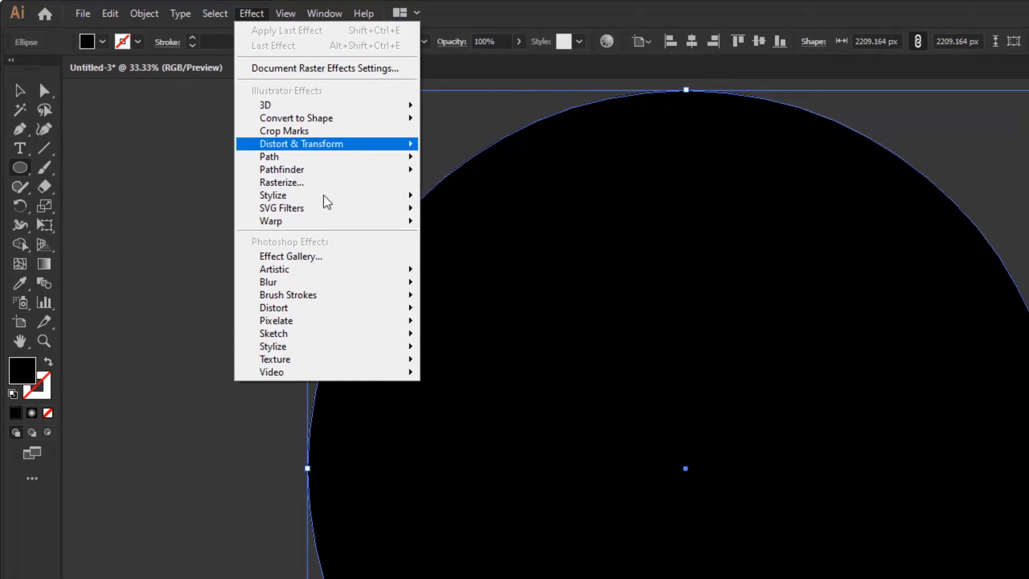
pyautogui.moveTo(275, 359)
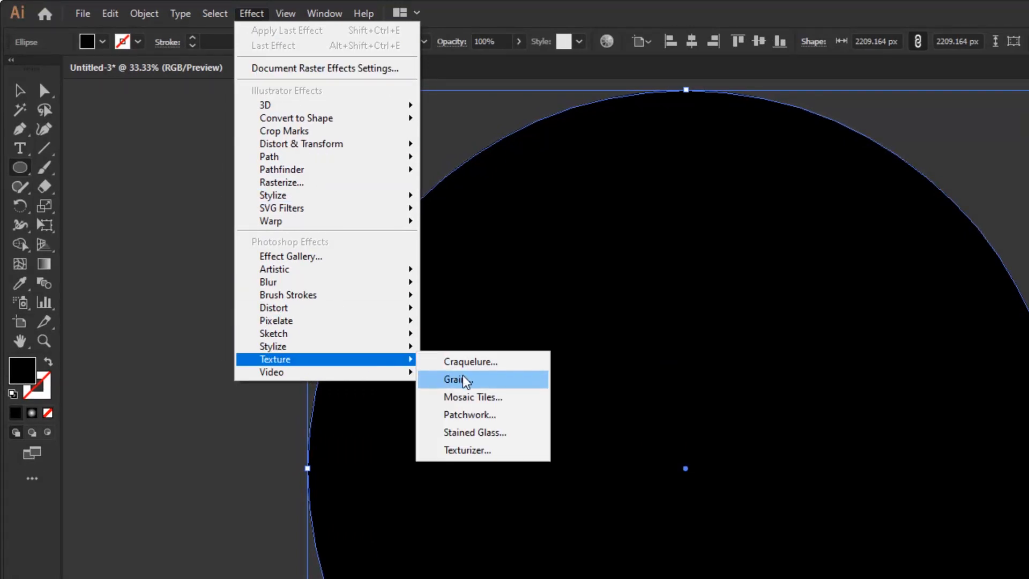
pyautogui.click(456, 379)
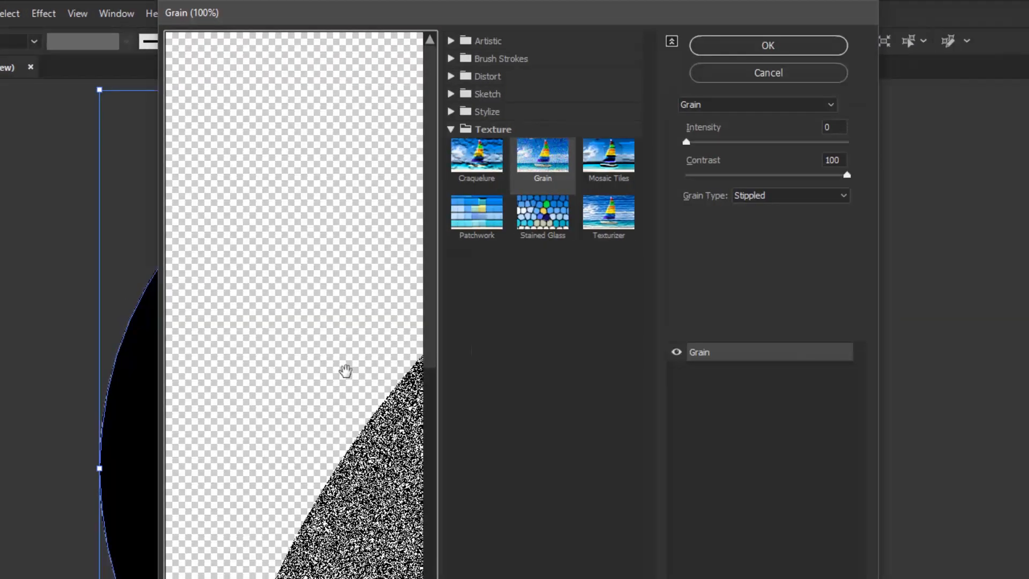
pyautogui.click(834, 126)
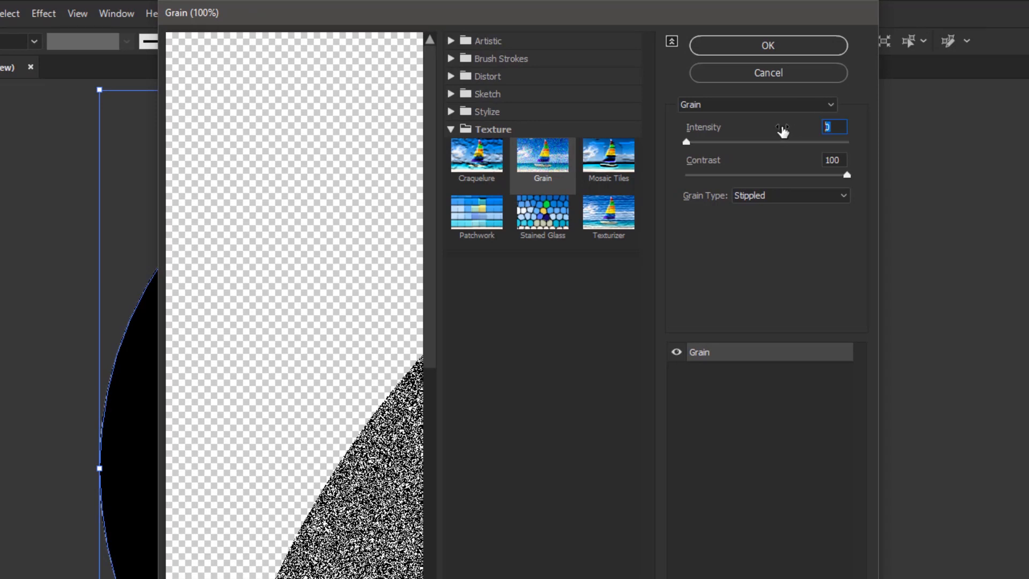
pyautogui.click(790, 195)
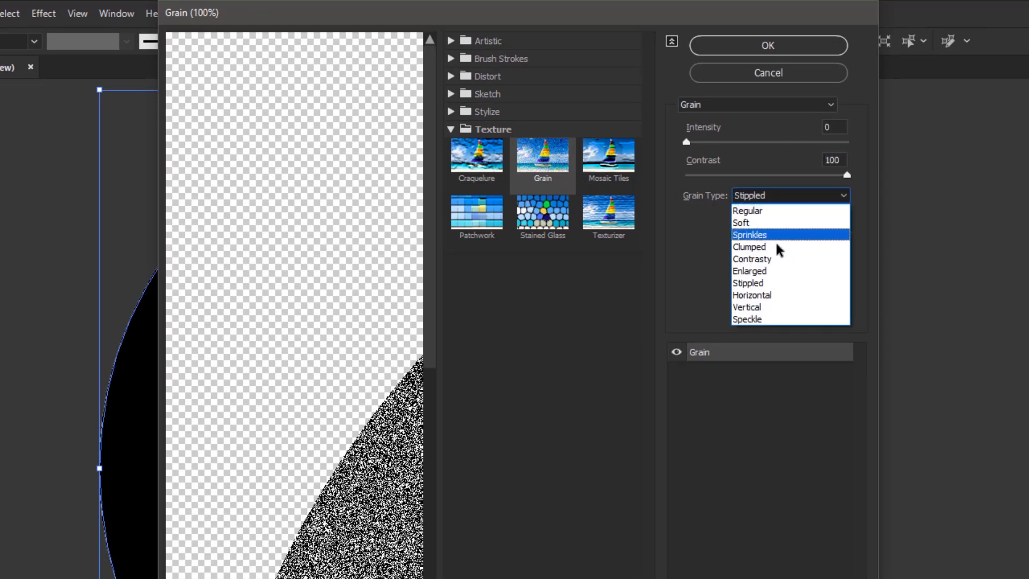
pyautogui.moveTo(772, 283)
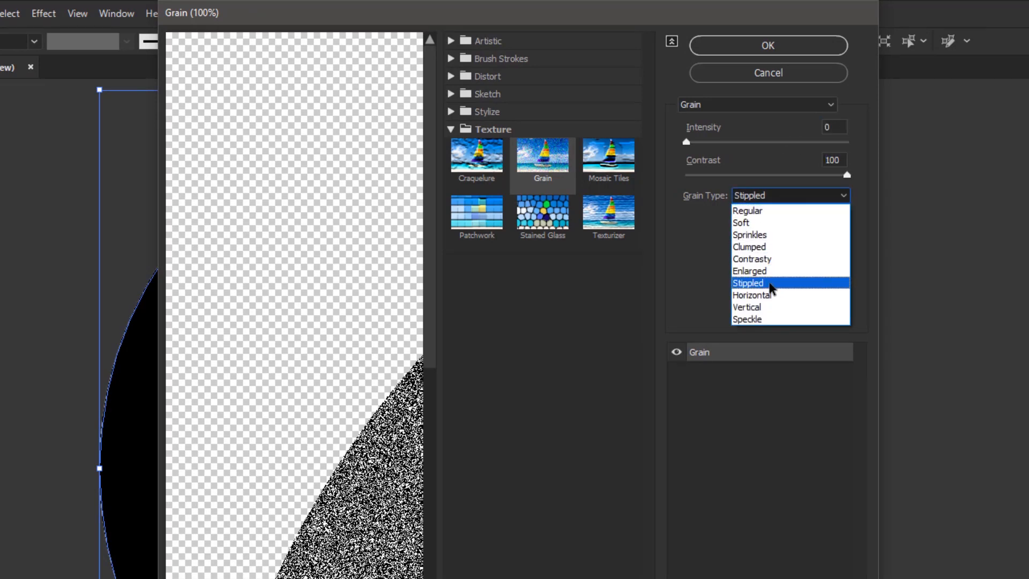
pyautogui.click(748, 283)
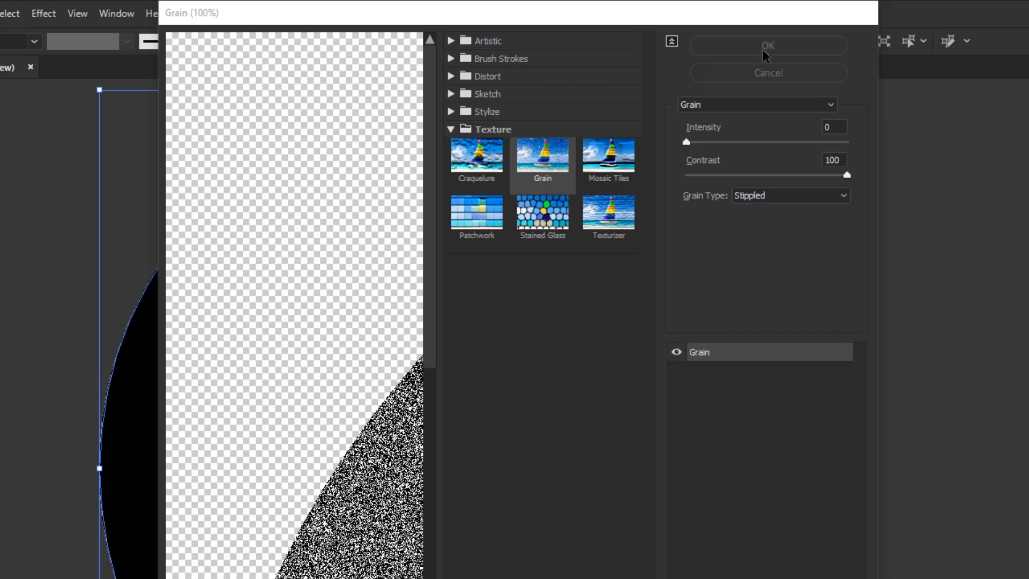
pyautogui.click(768, 45)
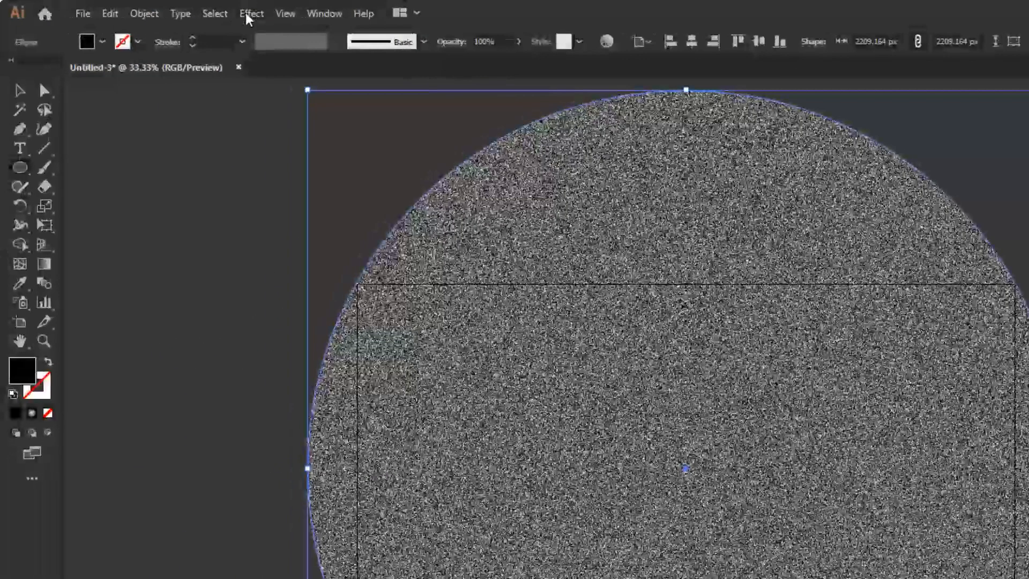
# Apply a Spin Radial Blur with Amount 50 and Best quality to the grain circle
pyautogui.click(269, 281)
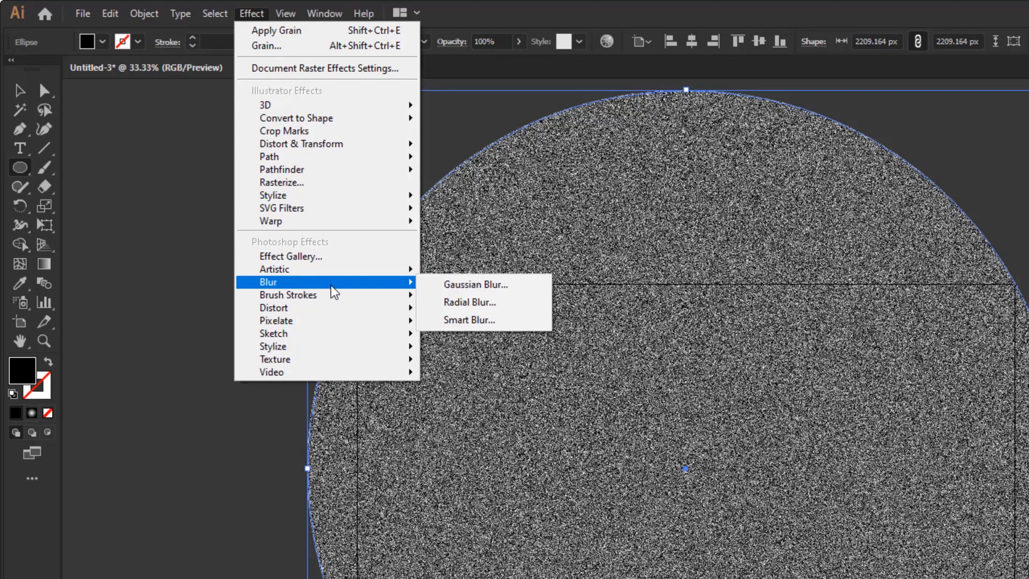
pyautogui.click(468, 301)
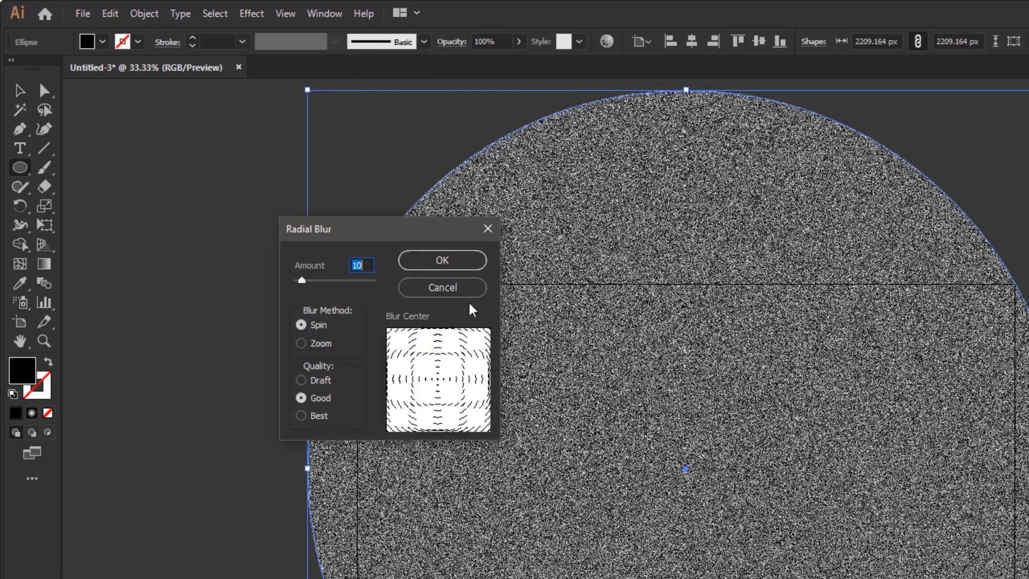
pyautogui.write('5')
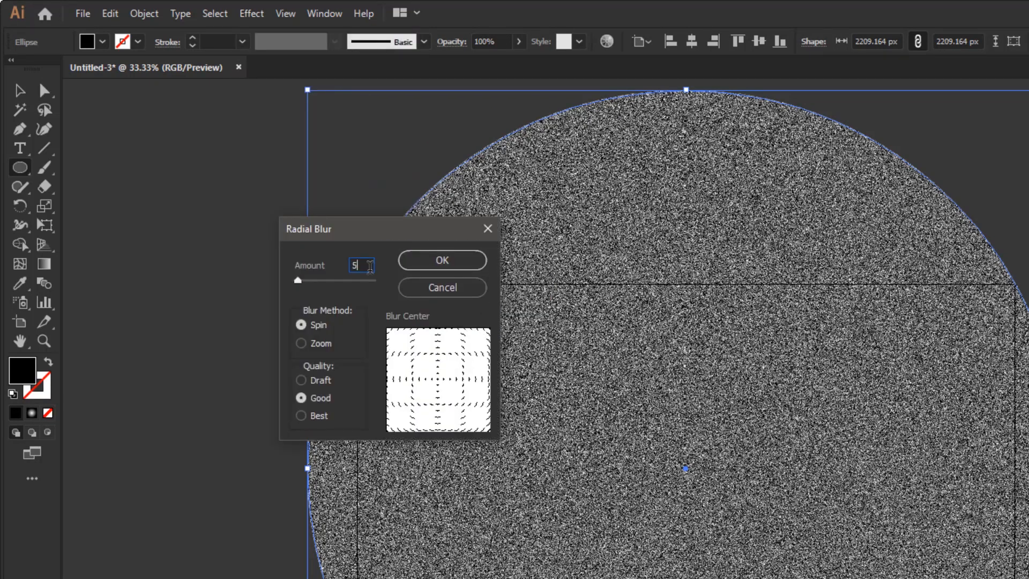
pyautogui.write('50')
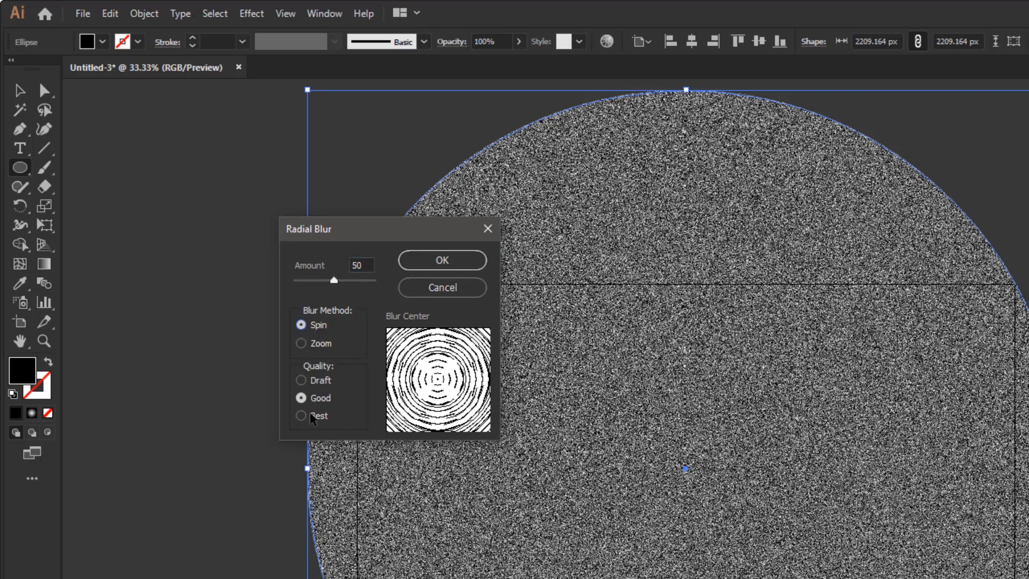
pyautogui.click(301, 416)
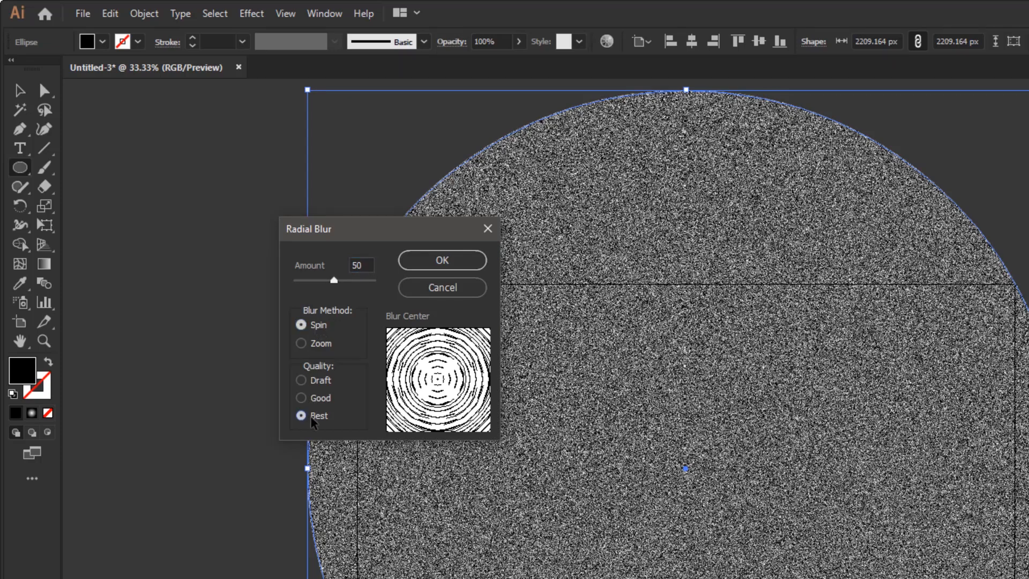
pyautogui.click(441, 260)
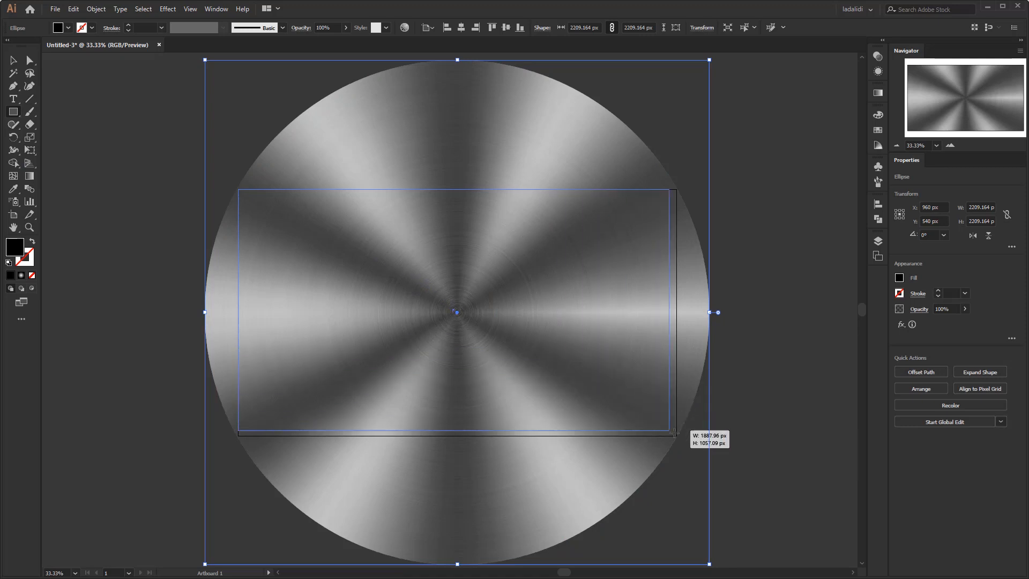
# Clip the metal circles to an artboard rectangle with 165.96 px rounded corners
pyautogui.moveTo(672, 434); pyautogui.dragTo(679, 436)
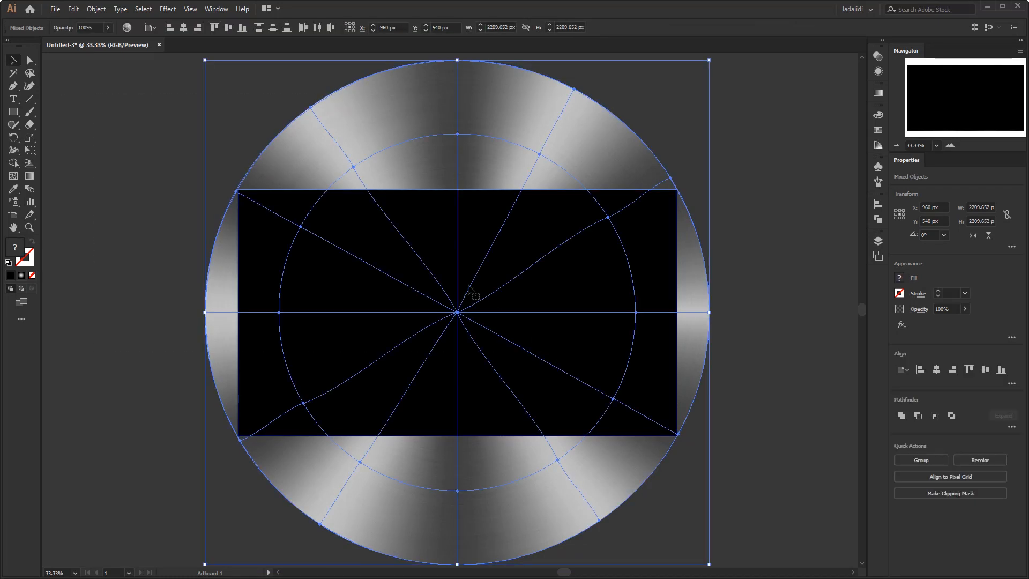
pyautogui.click(949, 493)
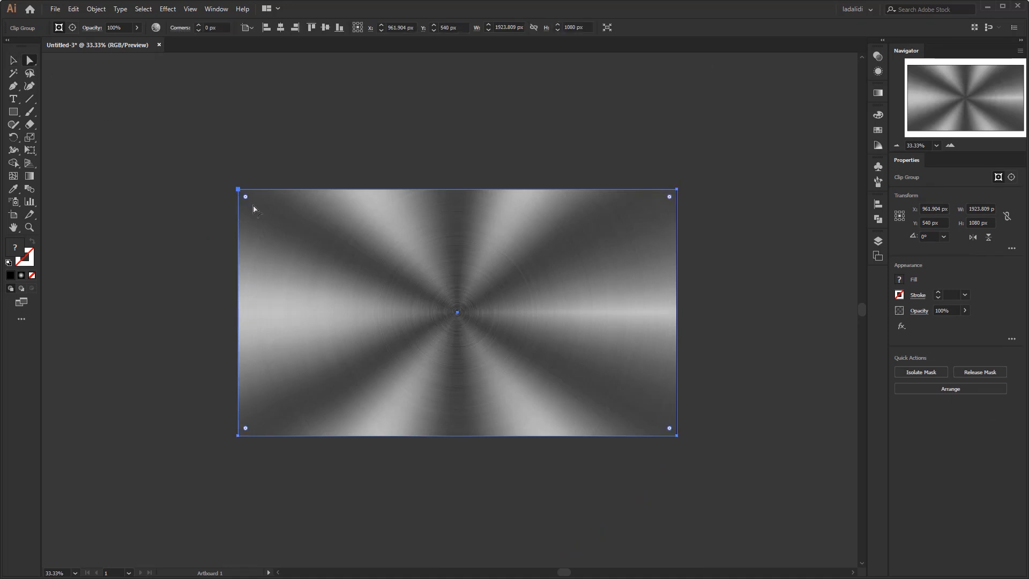
pyautogui.write('165.96')
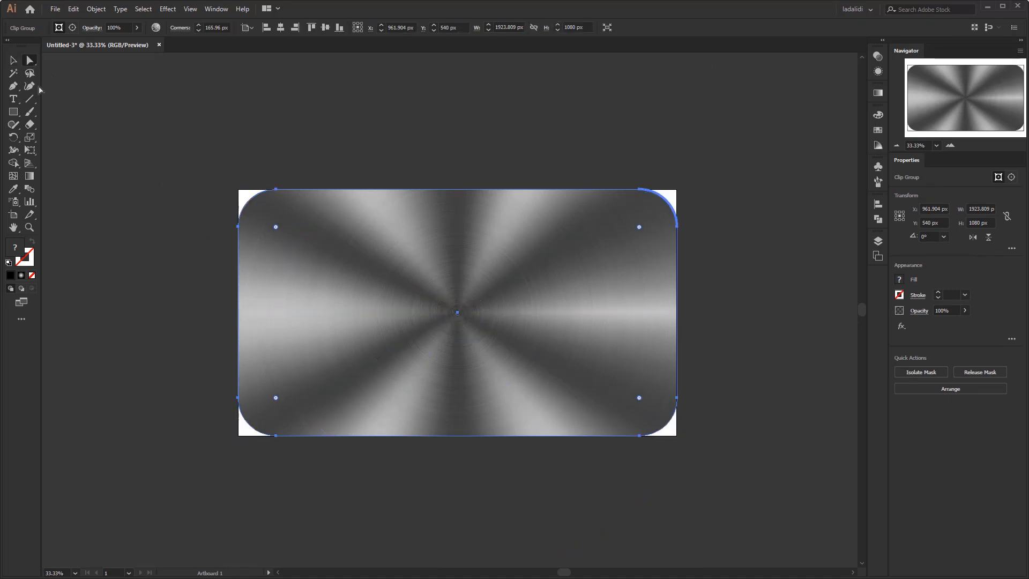